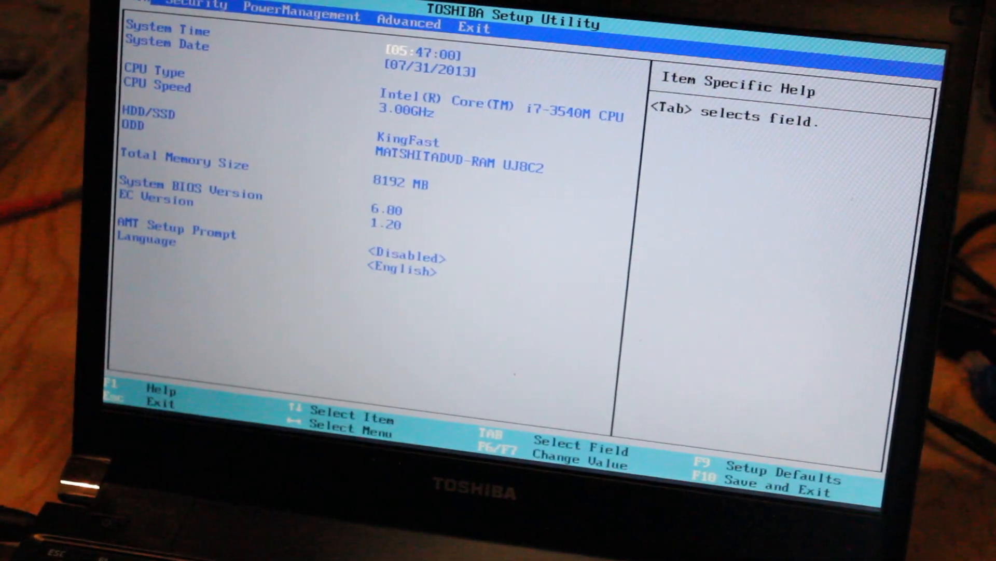
Step: Keep HDD/SSD at boot priority position 1 under Advanced > Change Boot Order and request Save and Exit with F10
{"action": "left_click", "coordinate": [408, 24]}
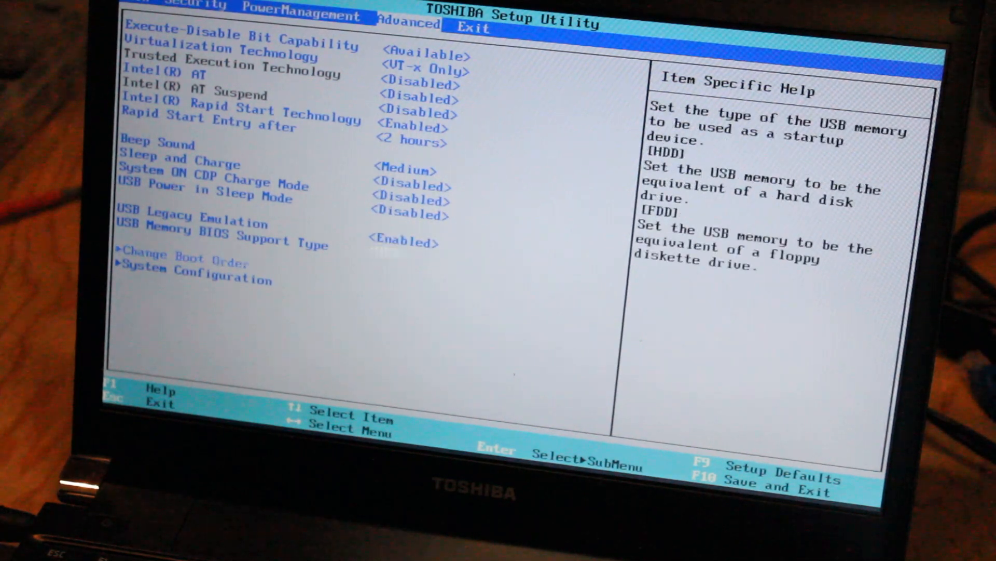
{"action": "key", "text": "Down"}
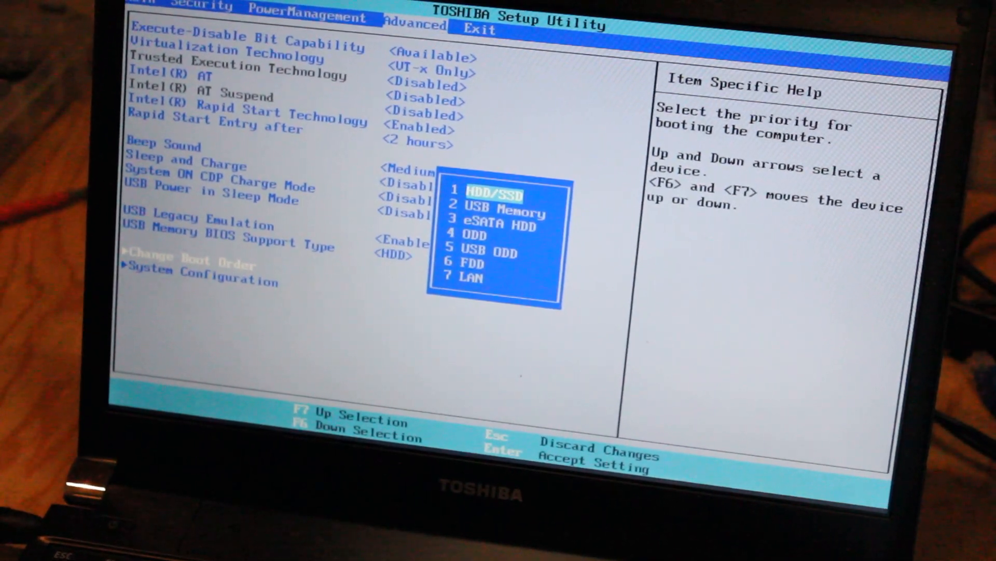
{"action": "key", "text": "Down"}
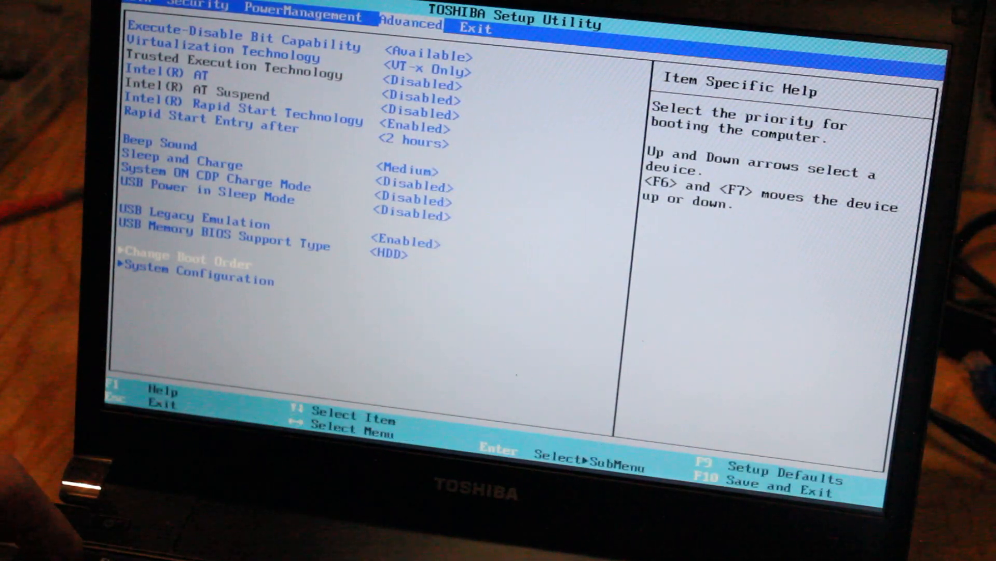
{"action": "key", "text": "F10"}
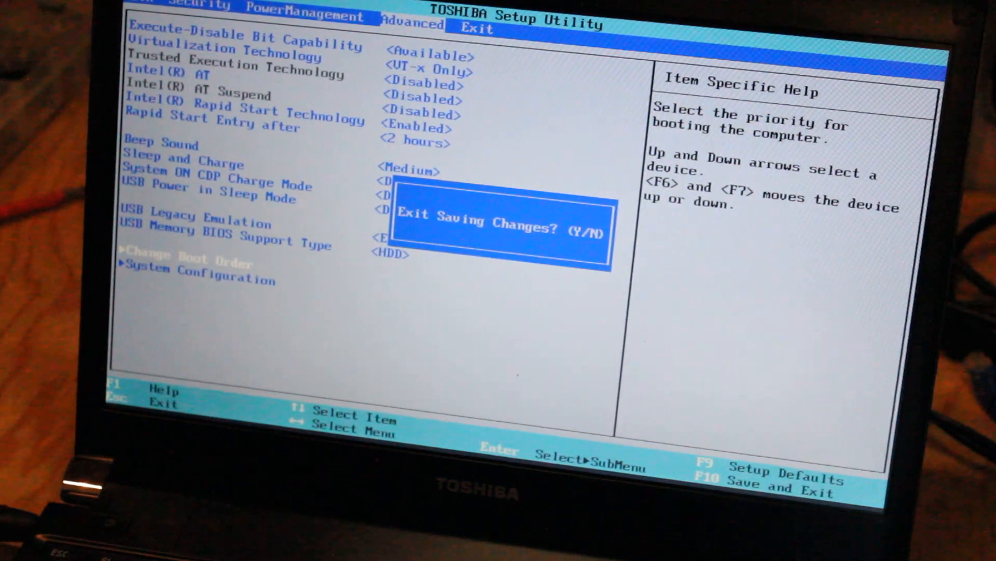
Step: Confirm Exit Saving Changes with Y, rebooting into Windows Setup's language screen
{"action": "key", "text": "y"}
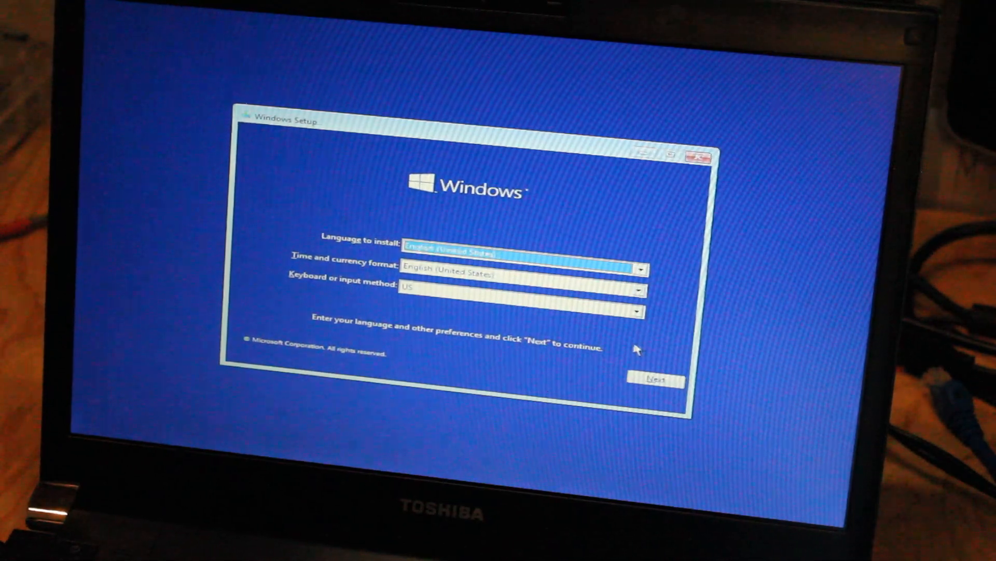
Step: Accept the language defaults, start Install now and continue without a product key
{"action": "left_click", "coordinate": [658, 380]}
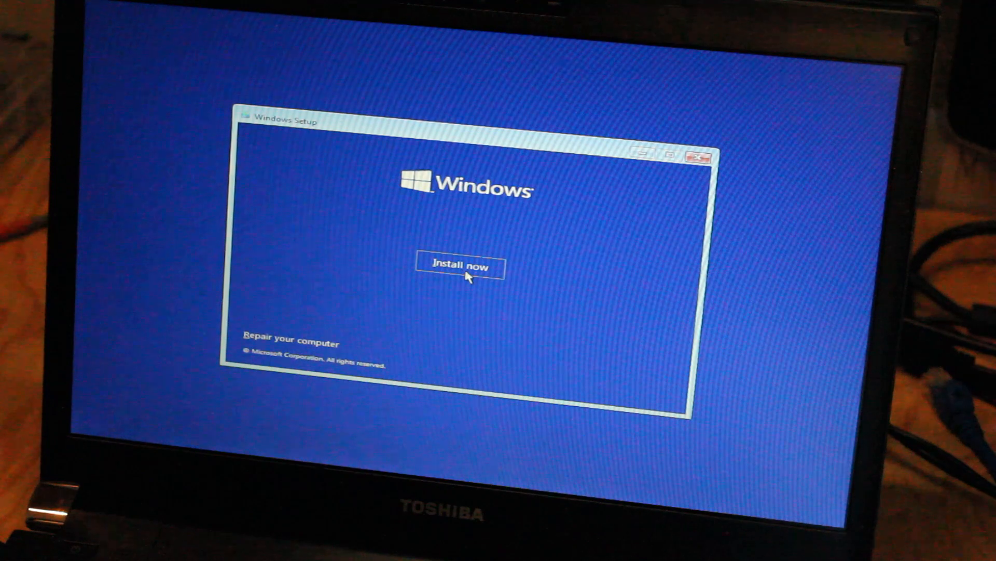
{"action": "left_click", "coordinate": [460, 267]}
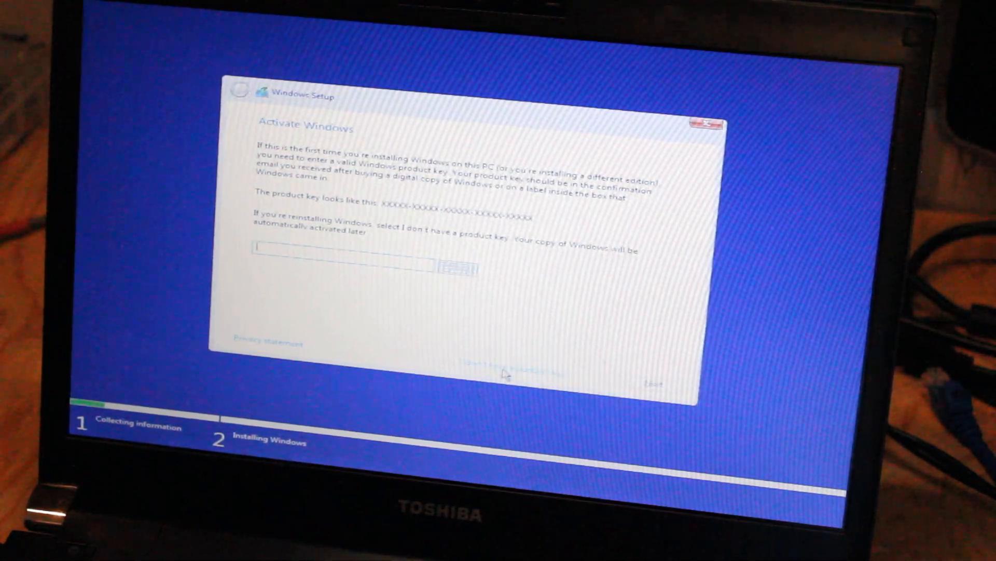
{"action": "left_click", "coordinate": [503, 369]}
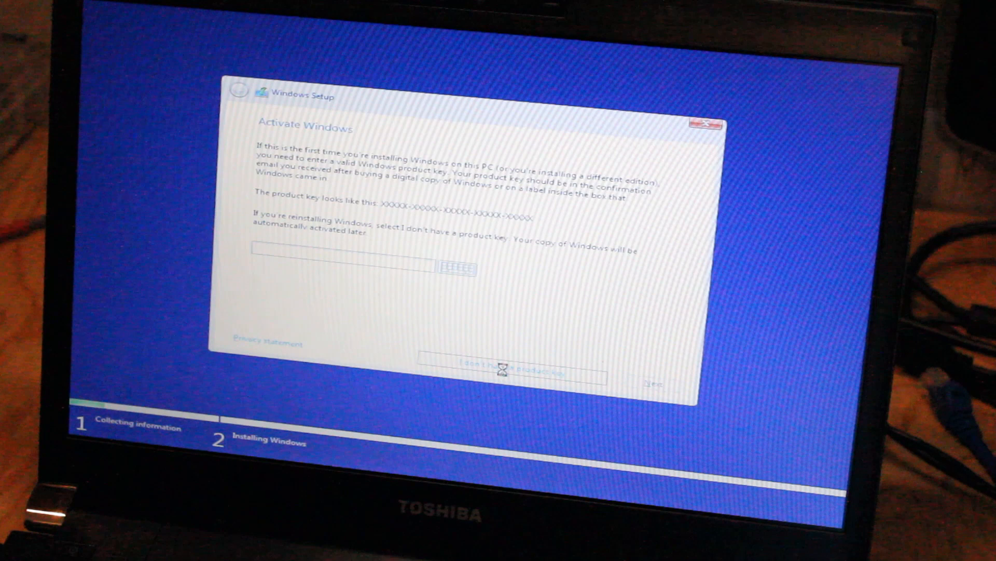
{"action": "left_click", "coordinate": [511, 368]}
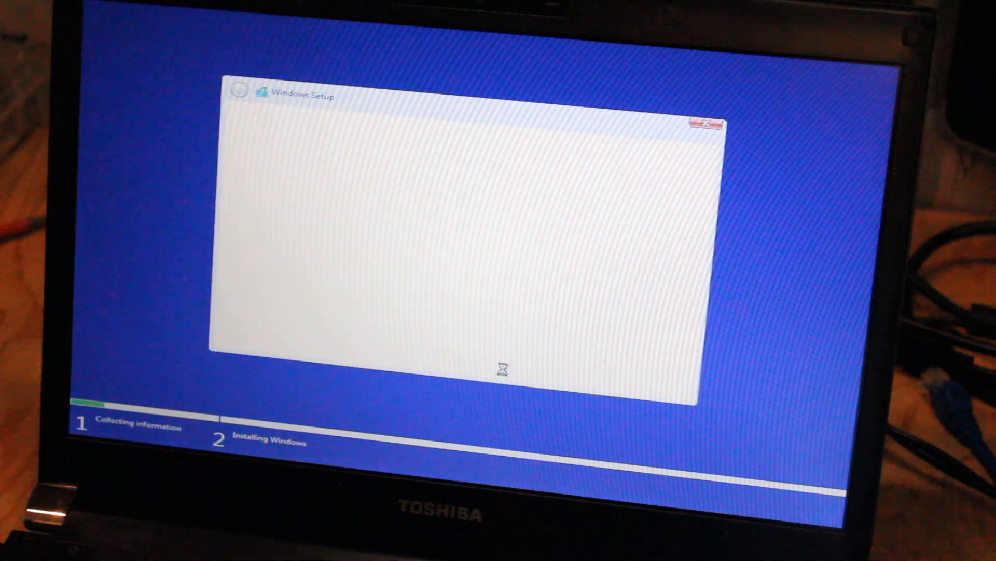
{"action": "mouse_move", "coordinate": [419, 264]}
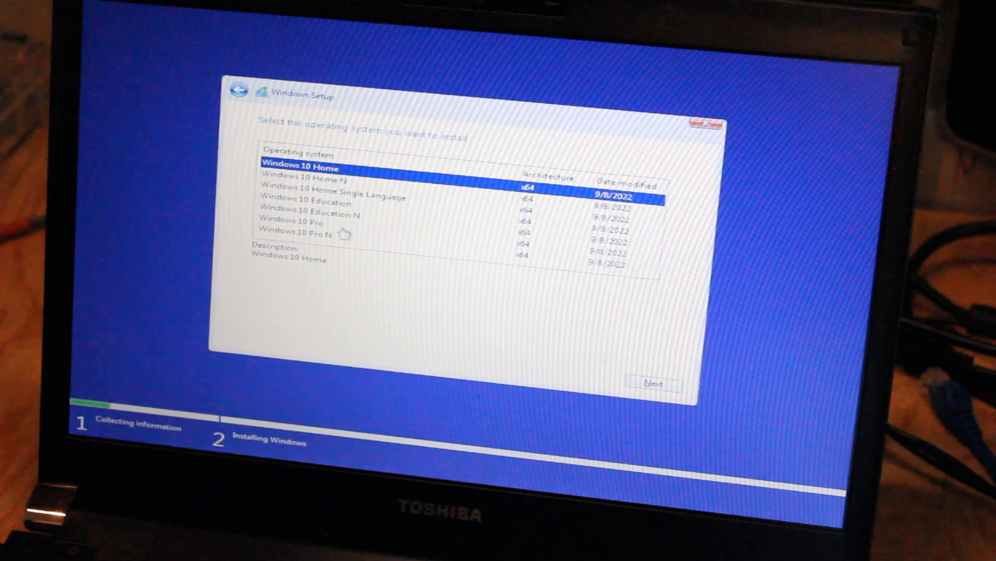
Step: Choose the Windows 10 Home edition and accept the license terms
{"action": "left_click", "coordinate": [652, 383]}
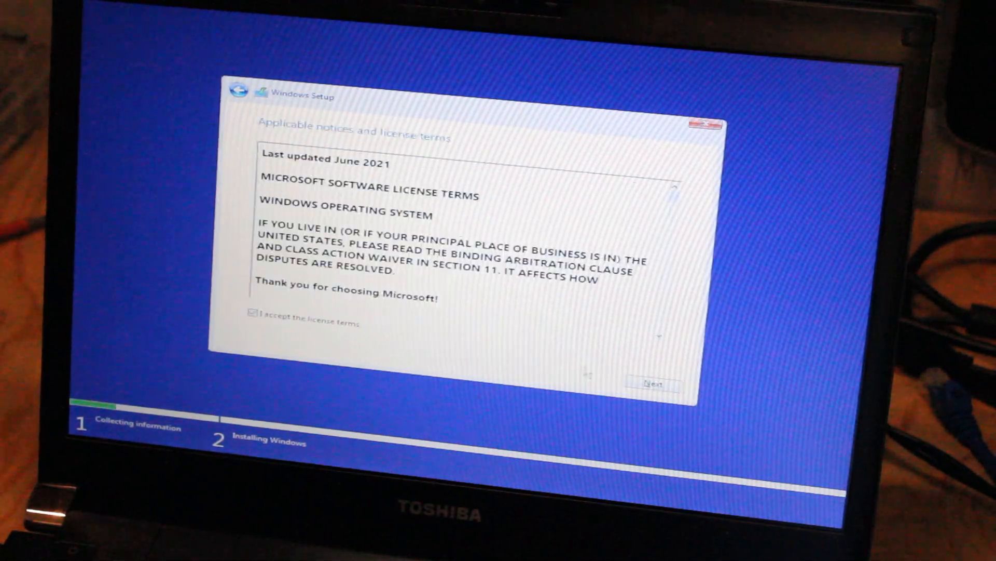
{"action": "left_click", "coordinate": [651, 384]}
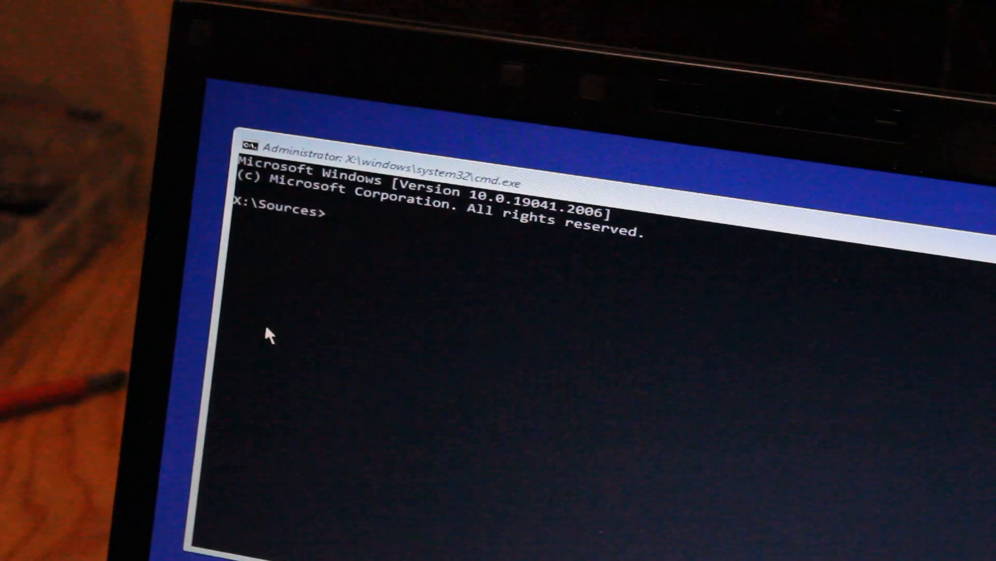
Step: Run diskpart, list disk, select disk 0, clean and exit to wipe the 238 GB drive
{"action": "type", "text": "diskpart"}
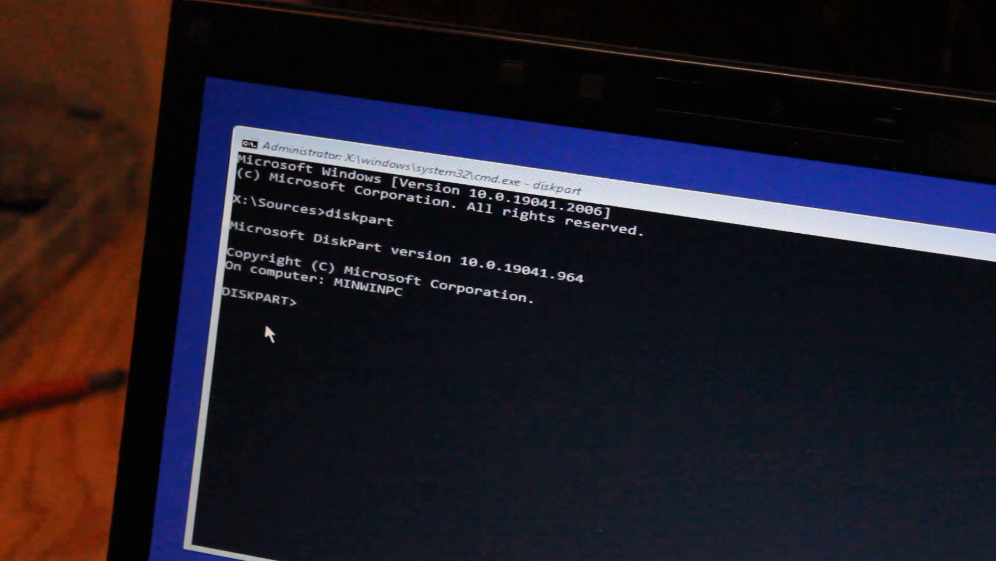
{"action": "type", "text": "list disk"}
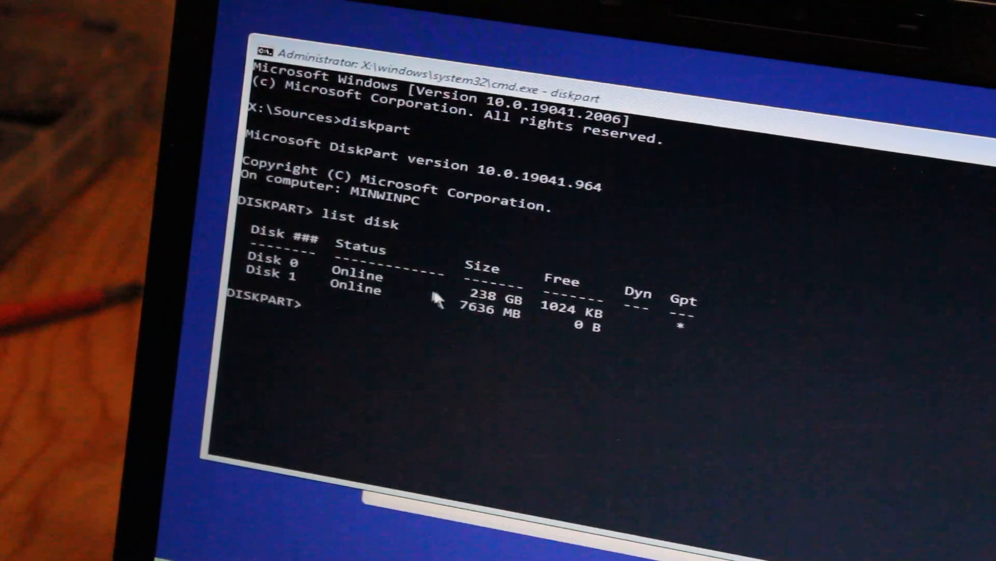
{"action": "mouse_move", "coordinate": [486, 308]}
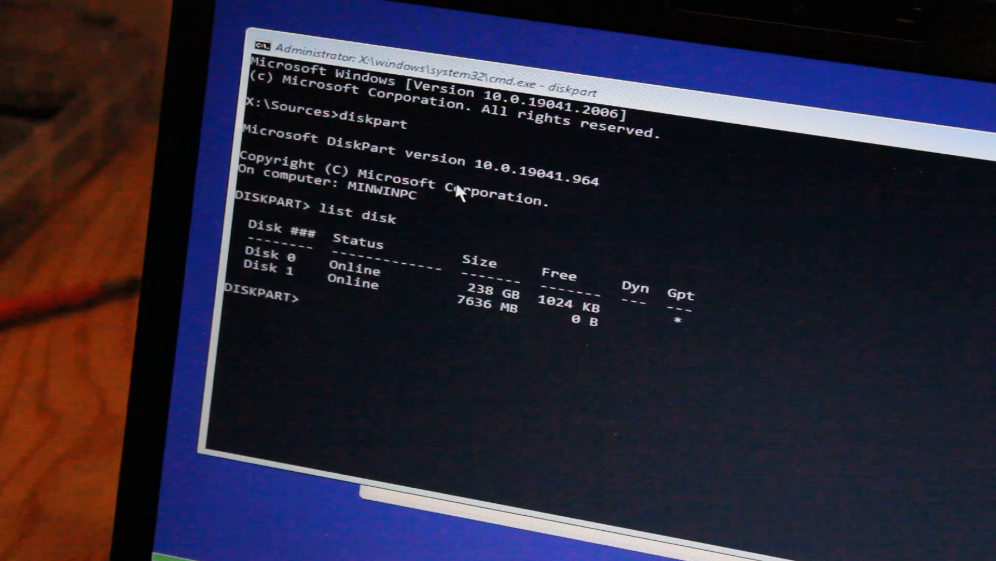
{"action": "type", "text": "select disk 0"}
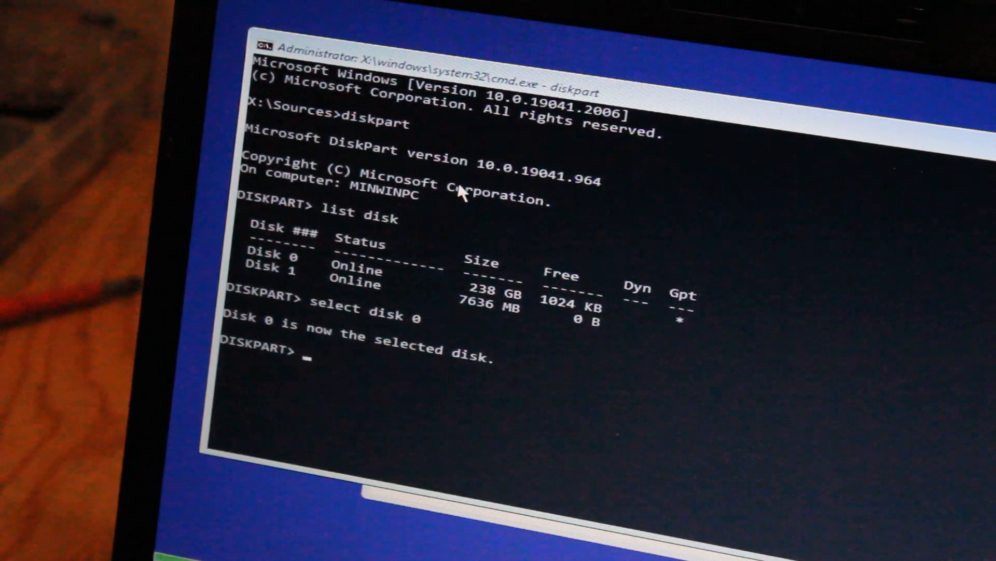
{"action": "type", "text": "clean"}
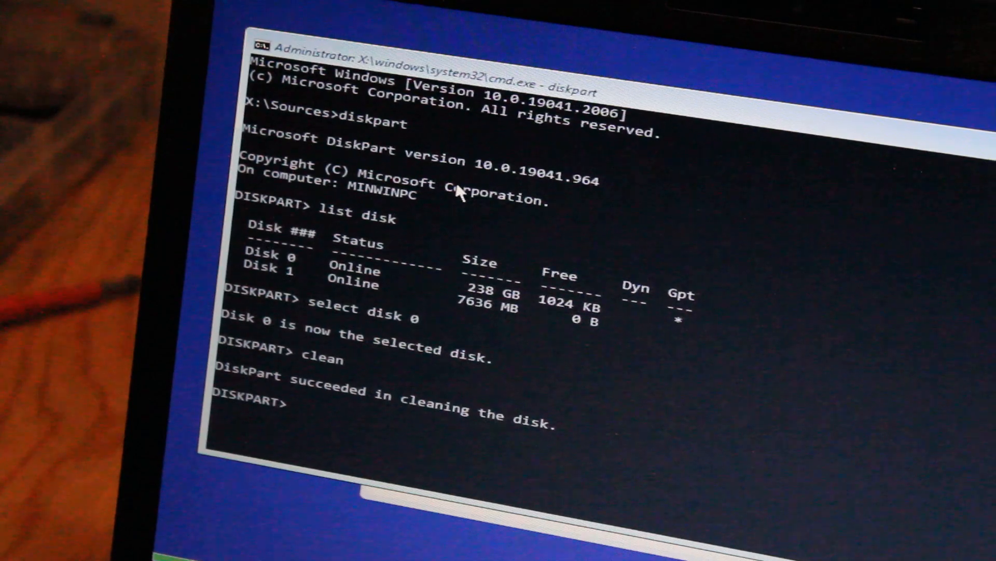
{"action": "type", "text": "exit"}
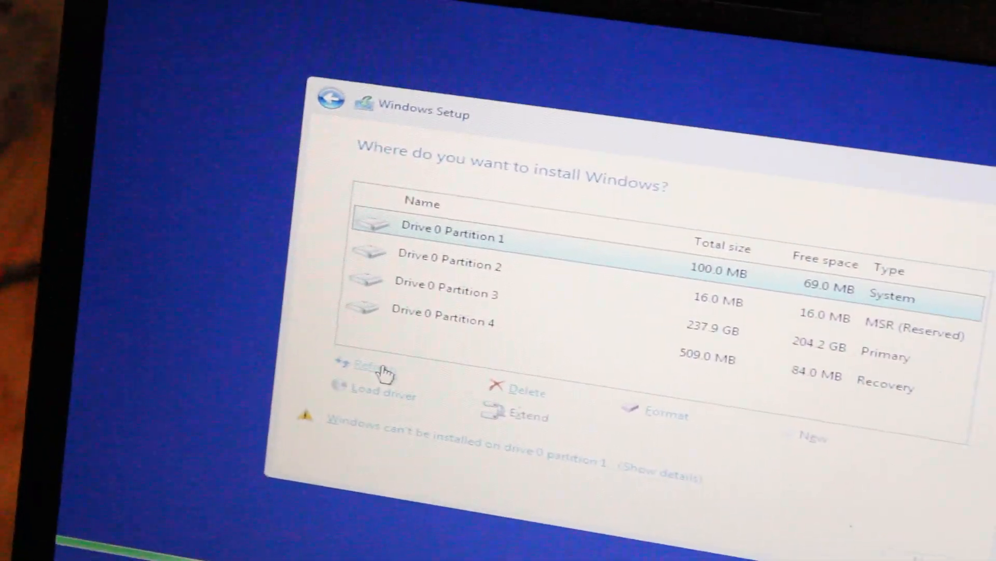
Step: Refresh the drive list so Drive 0 shows as one 238.5 GB unallocated space
{"action": "left_click", "coordinate": [514, 389]}
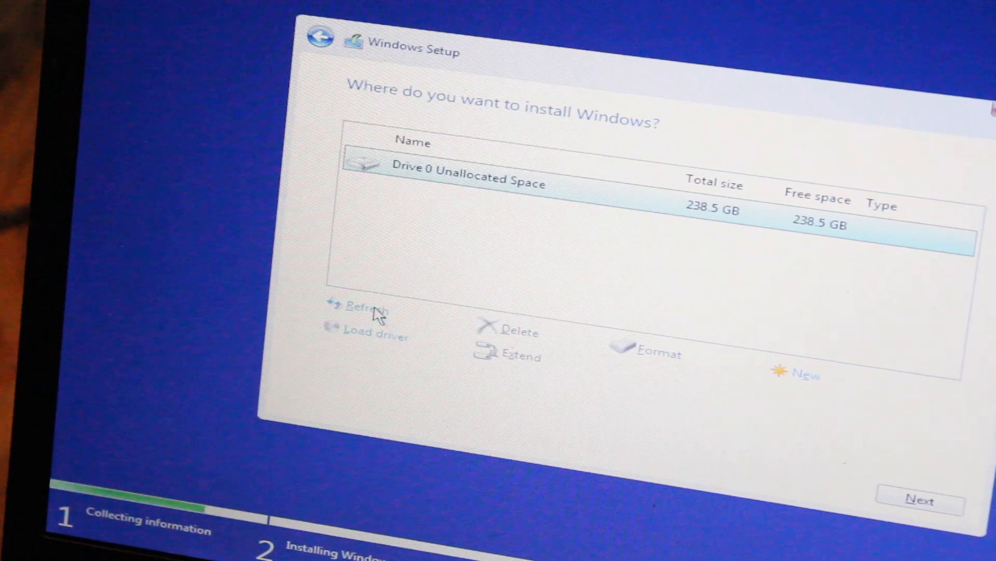